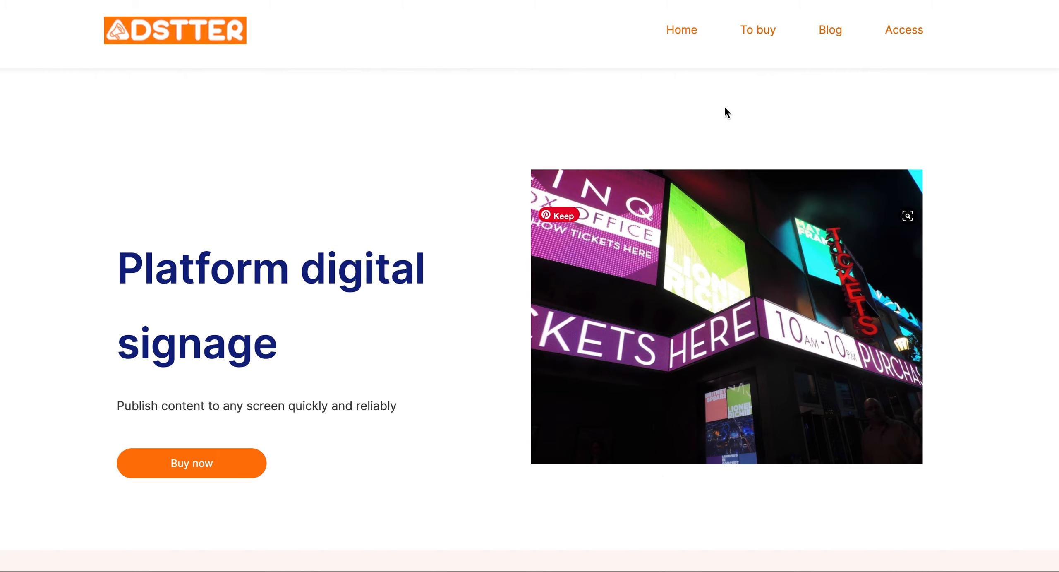
Step: Buy a Digital Signage licence and begin entering account details on the checkout form
{"action": "left_click", "coordinate": [192, 463]}
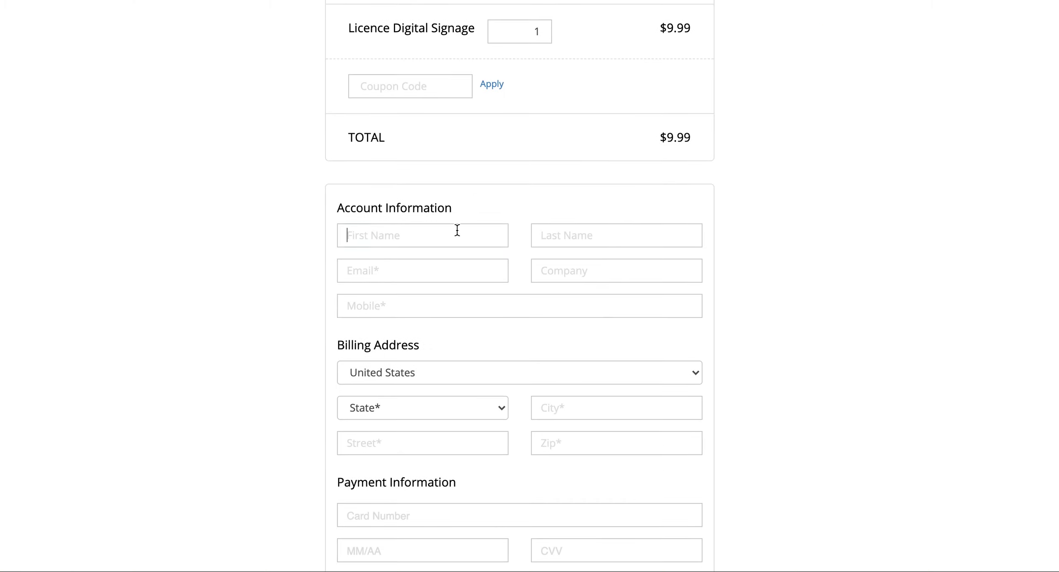
{"action": "left_click", "coordinate": [616, 235]}
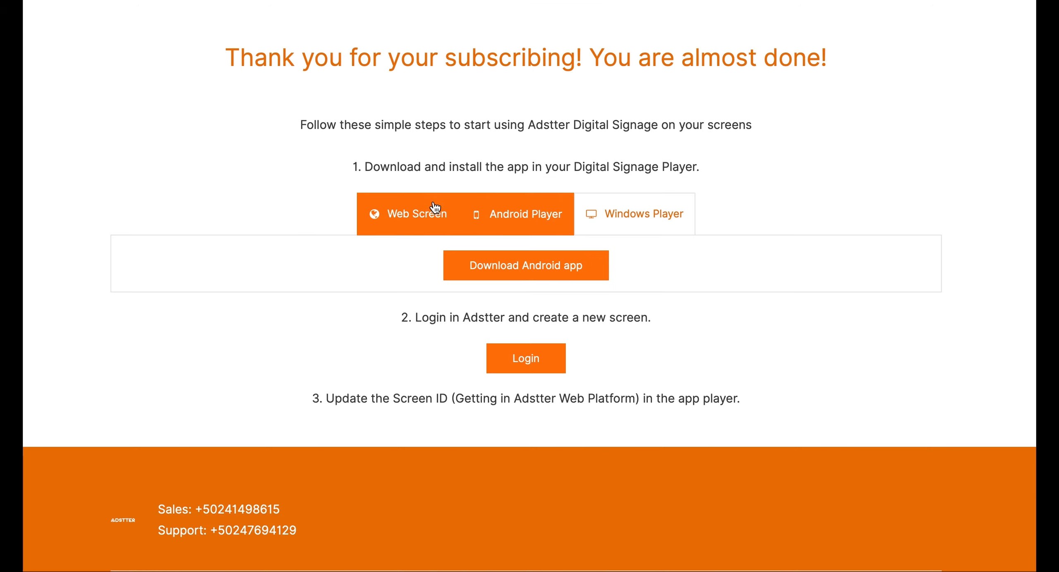
Step: Select the Android Player option on the thank-you page's setup downloads
{"action": "left_click", "coordinate": [525, 214]}
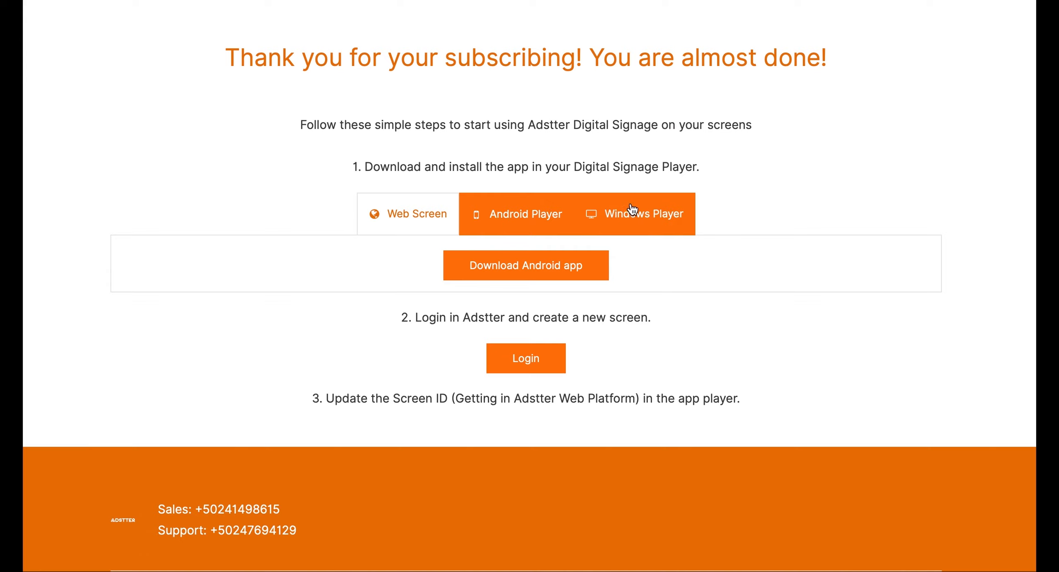
{"action": "mouse_move", "coordinate": [637, 224]}
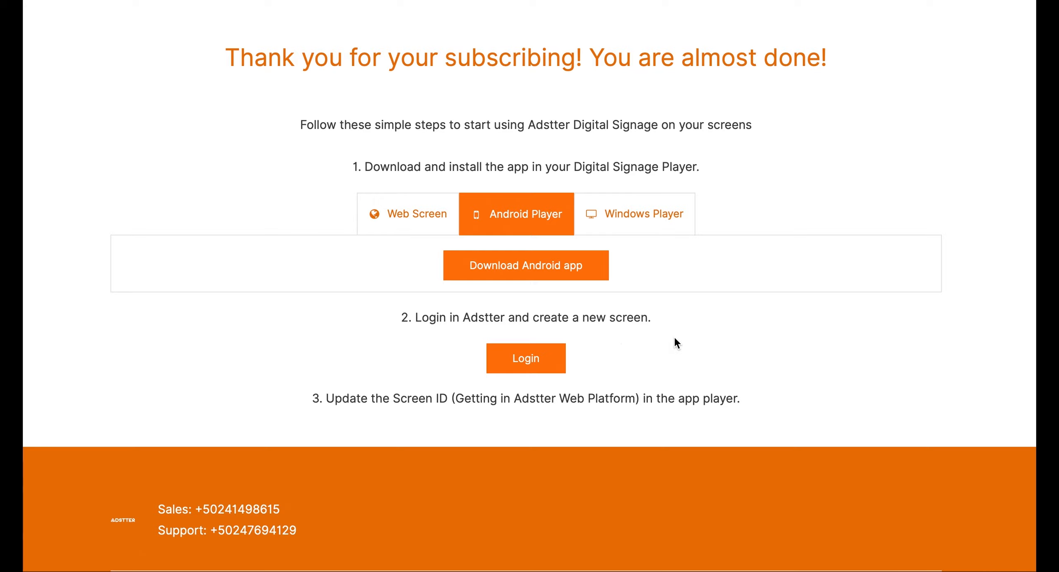
{"action": "mouse_move", "coordinate": [646, 224]}
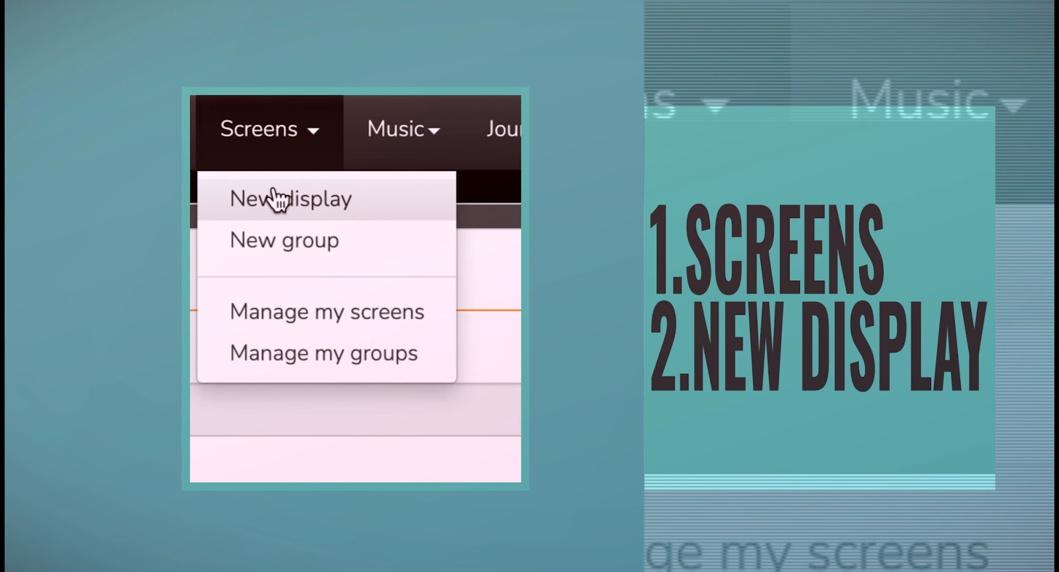
Step: Create a new display named 'Example' so it appears in My screens
{"action": "left_click", "coordinate": [278, 200]}
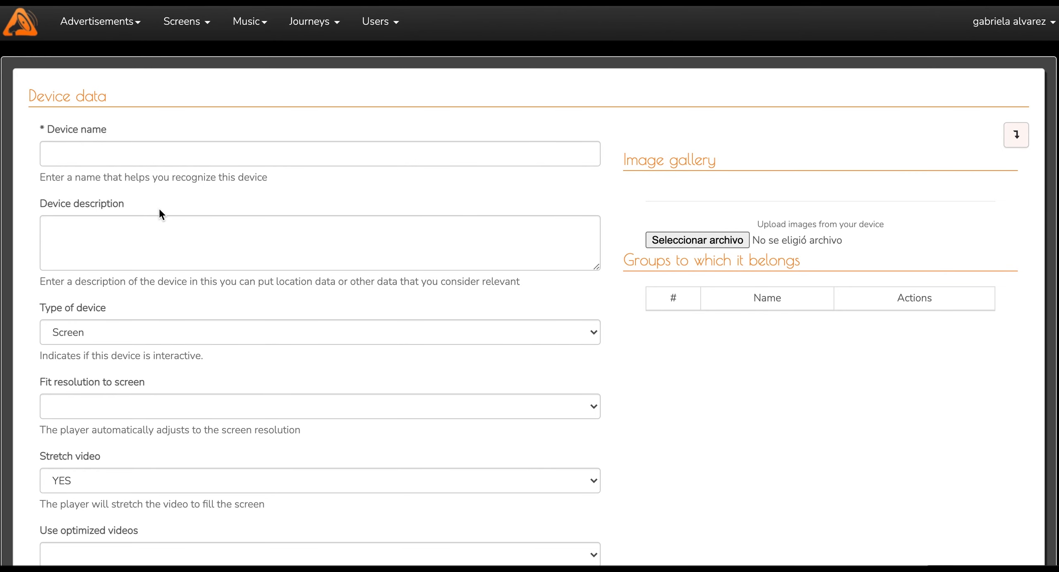
{"action": "type", "text": "Example"}
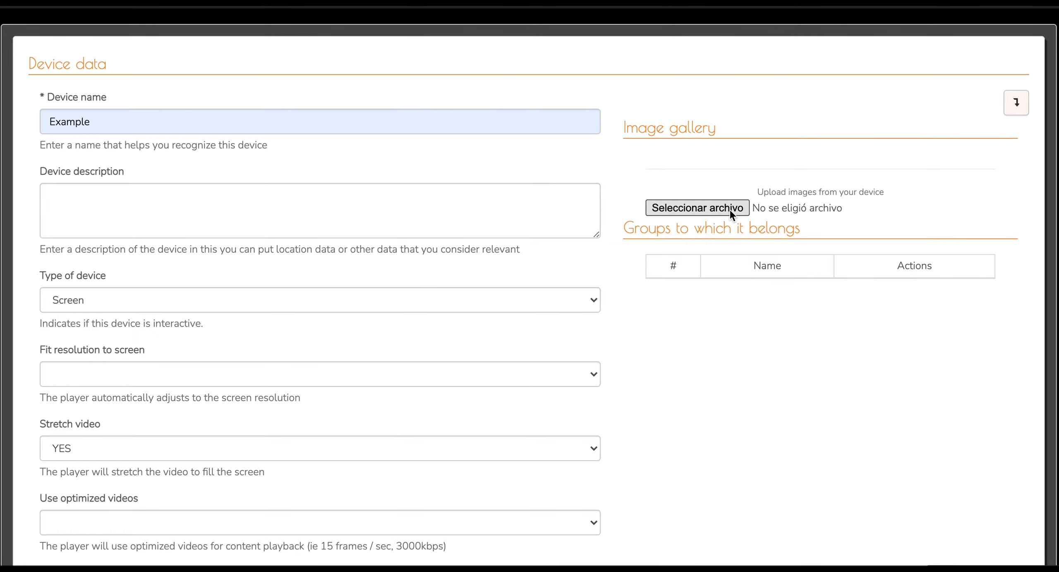
{"action": "left_click", "coordinate": [695, 208]}
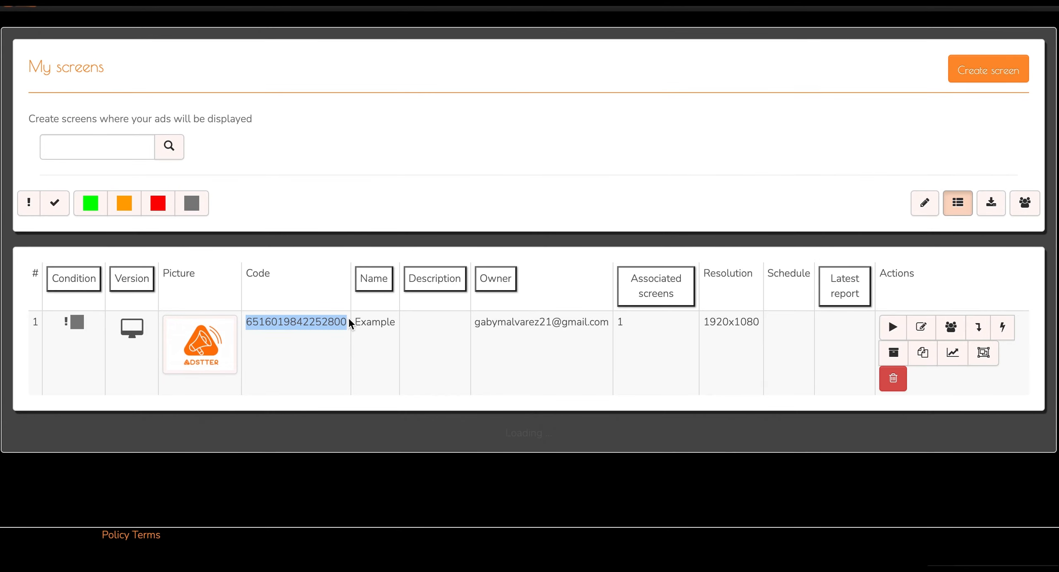
{"action": "mouse_move", "coordinate": [295, 372]}
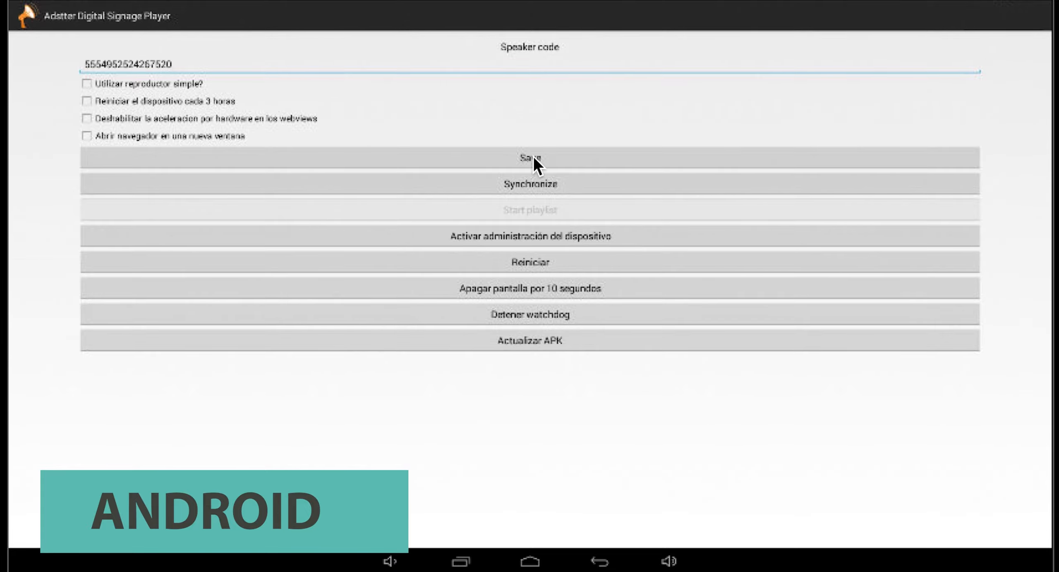
{"action": "mouse_move", "coordinate": [528, 198]}
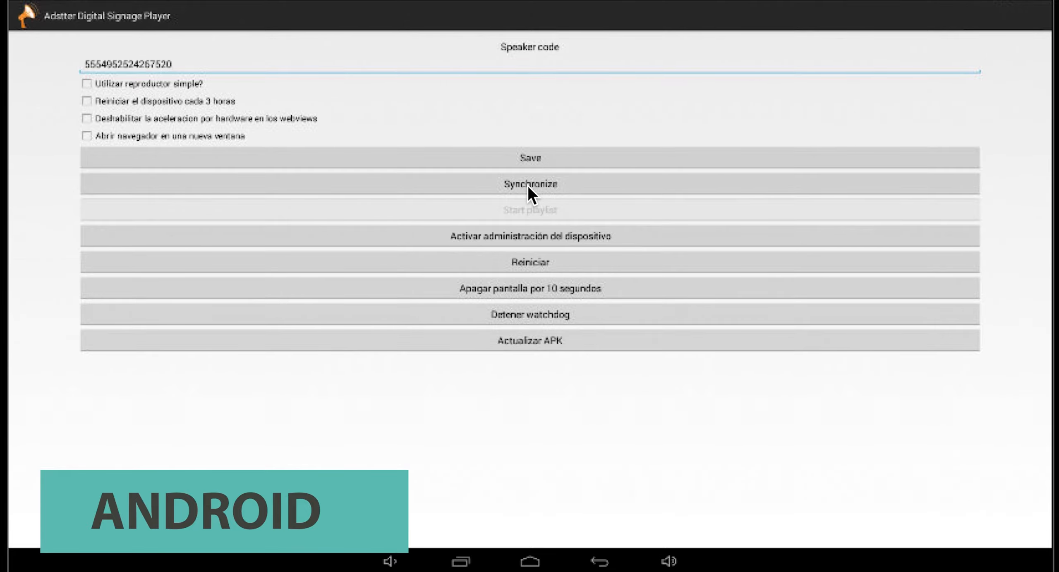
Step: Synchronize the Android player with its saved speaker code
{"action": "left_click", "coordinate": [530, 184]}
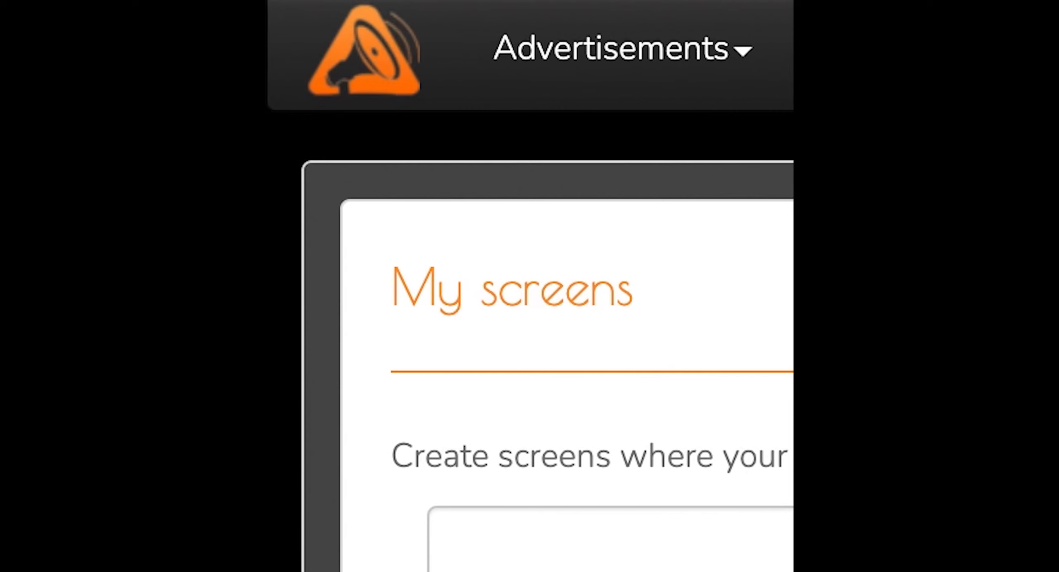
Step: Start a new ad from the Advertisements menu with the title 'Example'
{"action": "left_click", "coordinate": [611, 50]}
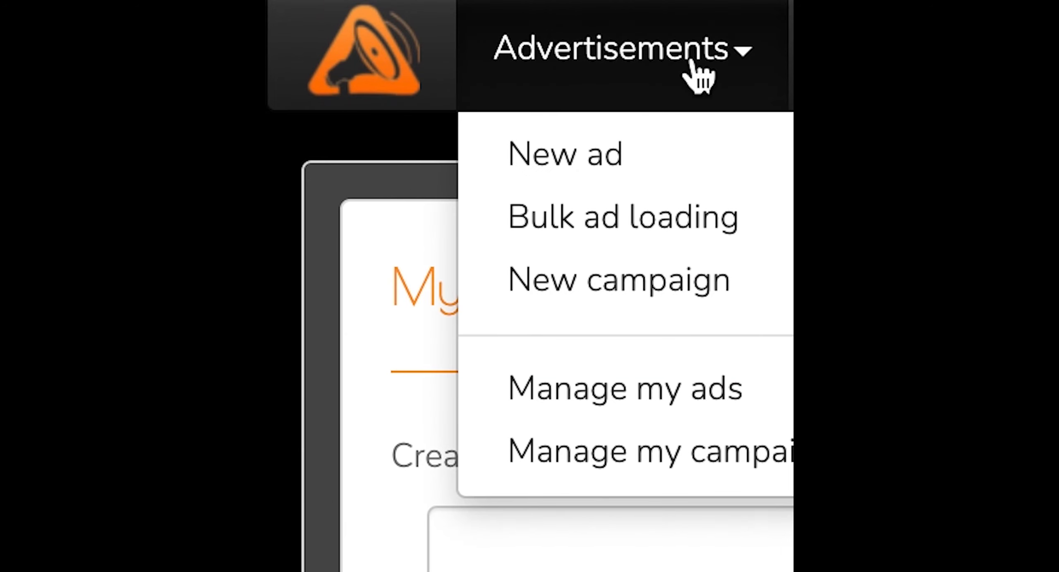
{"action": "mouse_move", "coordinate": [621, 455]}
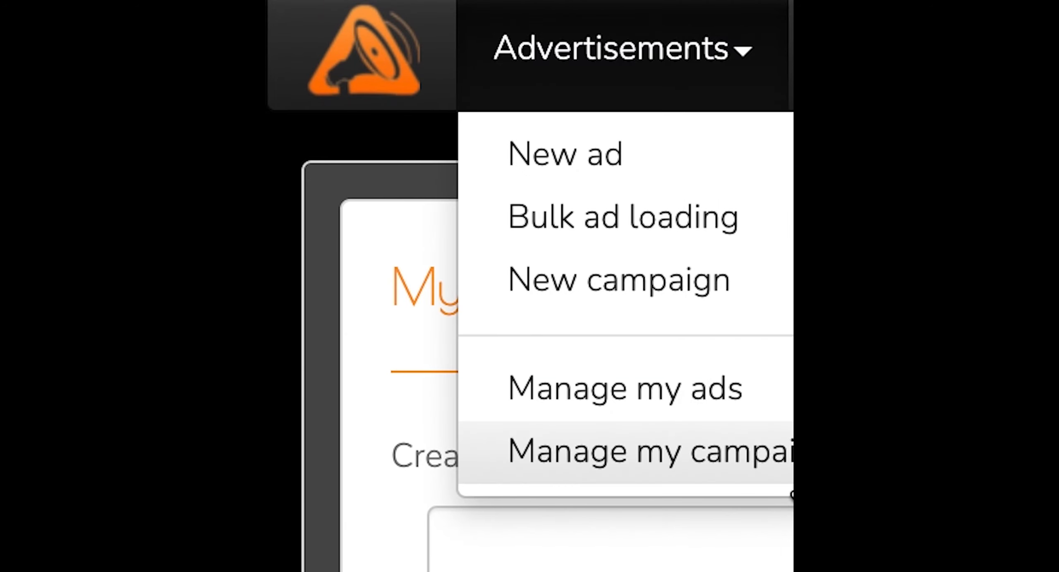
{"action": "mouse_move", "coordinate": [682, 105]}
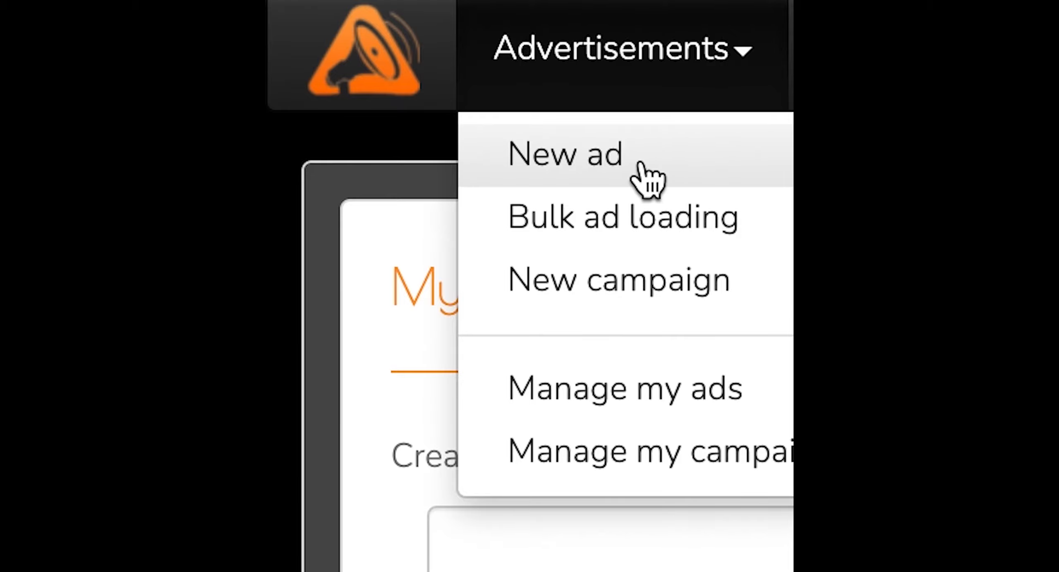
{"action": "left_click", "coordinate": [566, 153]}
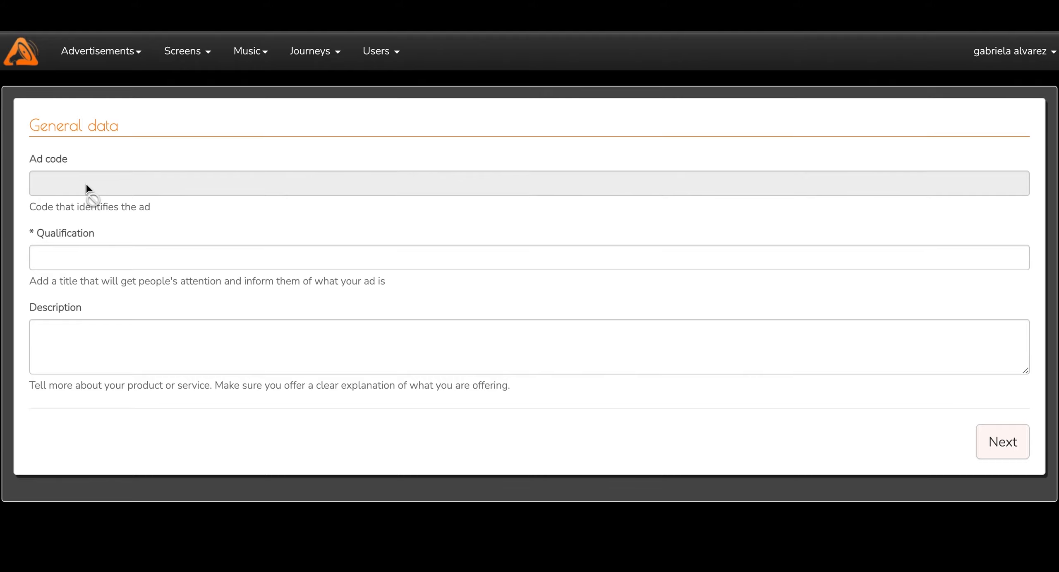
{"action": "type", "text": "Example"}
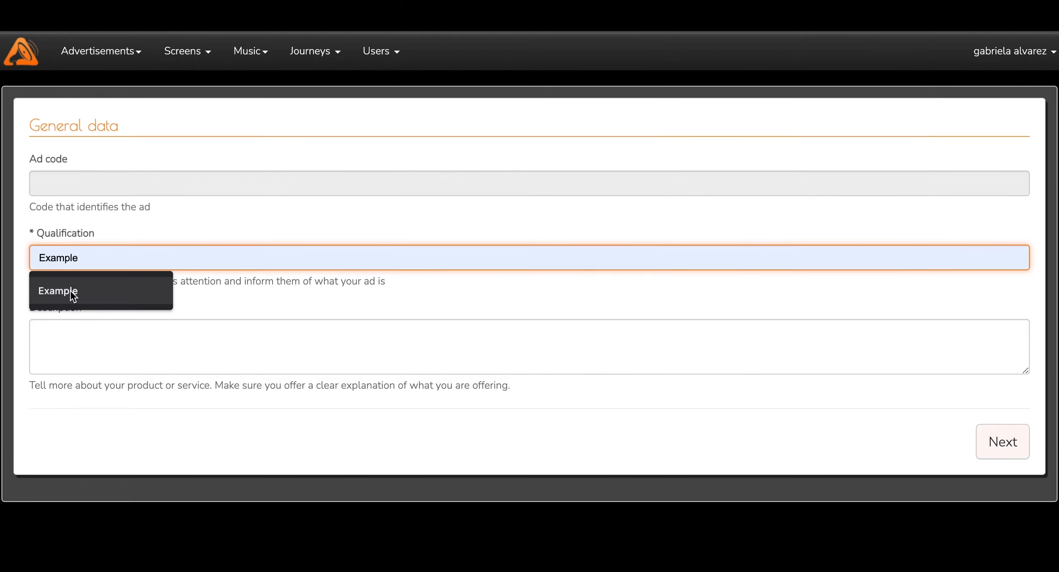